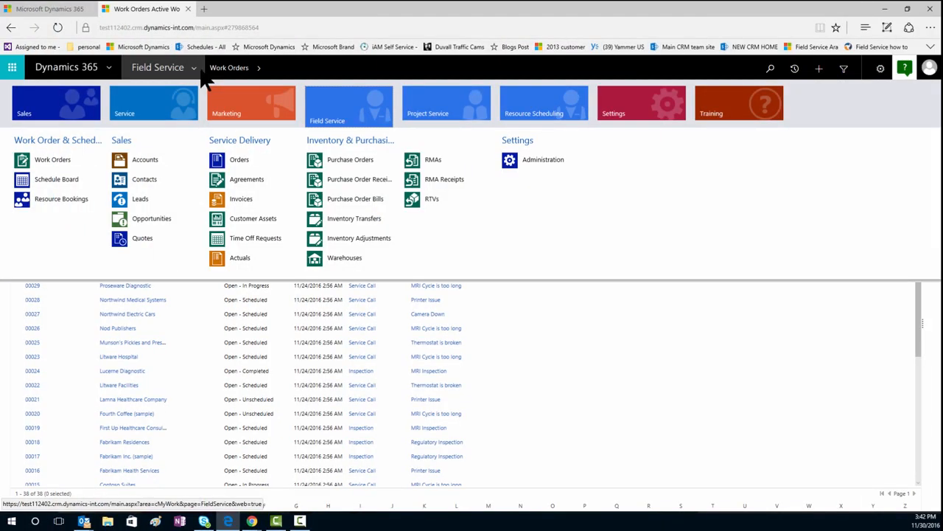
{"action": "mouse_move", "coordinate": [56, 179]}
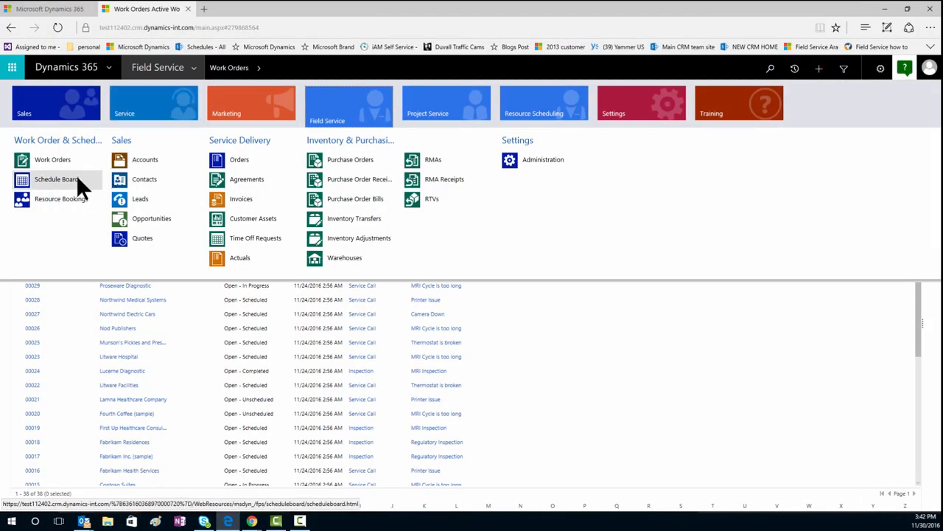
Step: Open the Schedule Board under Work Order & Scheduling
{"action": "left_click", "coordinate": [56, 179]}
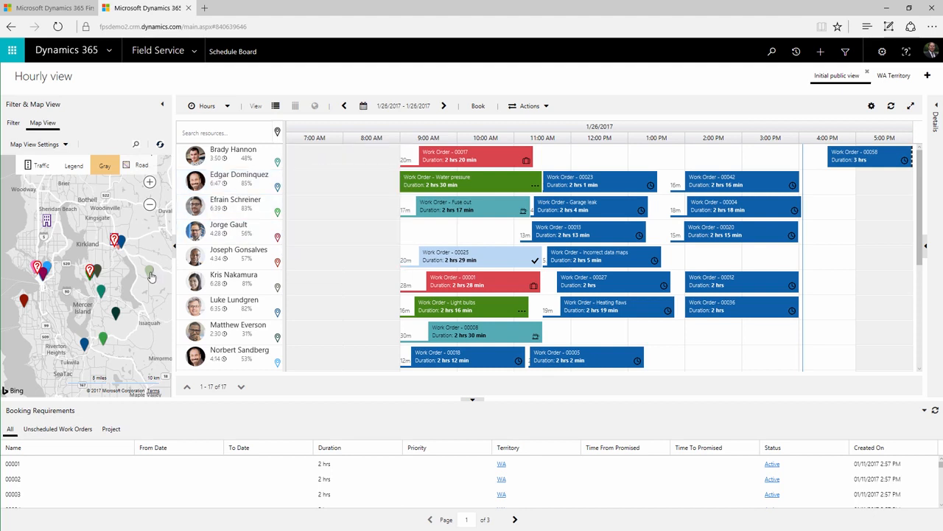
{"action": "left_click", "coordinate": [114, 240]}
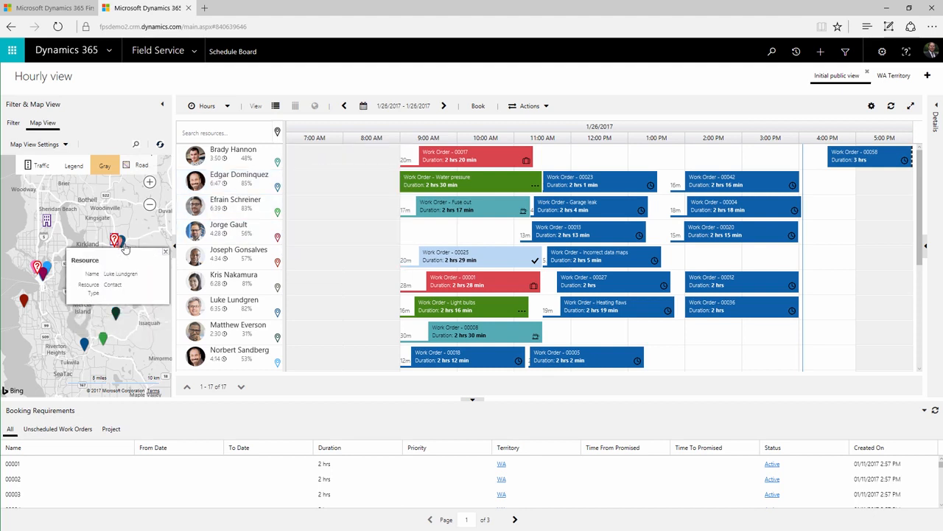
{"action": "left_click", "coordinate": [206, 106]}
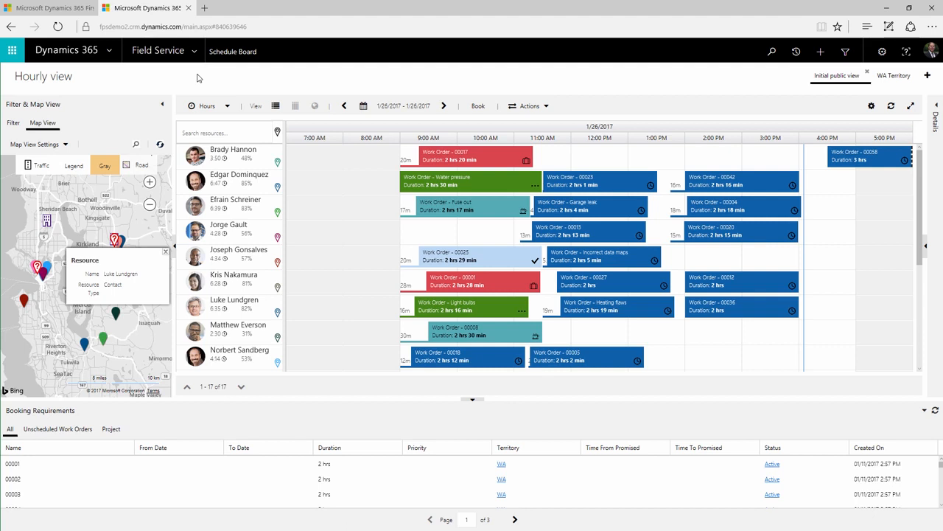
Step: Remove booking 00042 and list it under Unscheduled Work Orders
{"action": "left_click", "coordinate": [734, 182]}
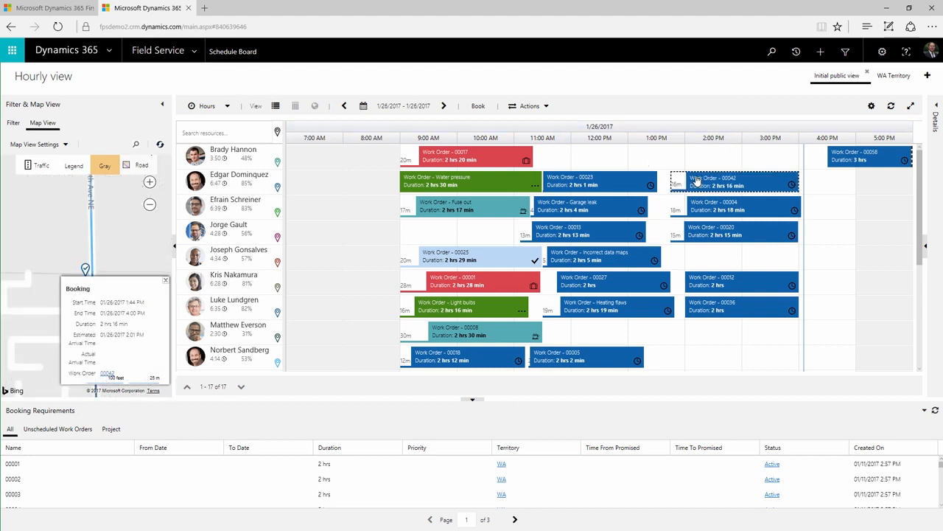
{"action": "right_click", "coordinate": [734, 180]}
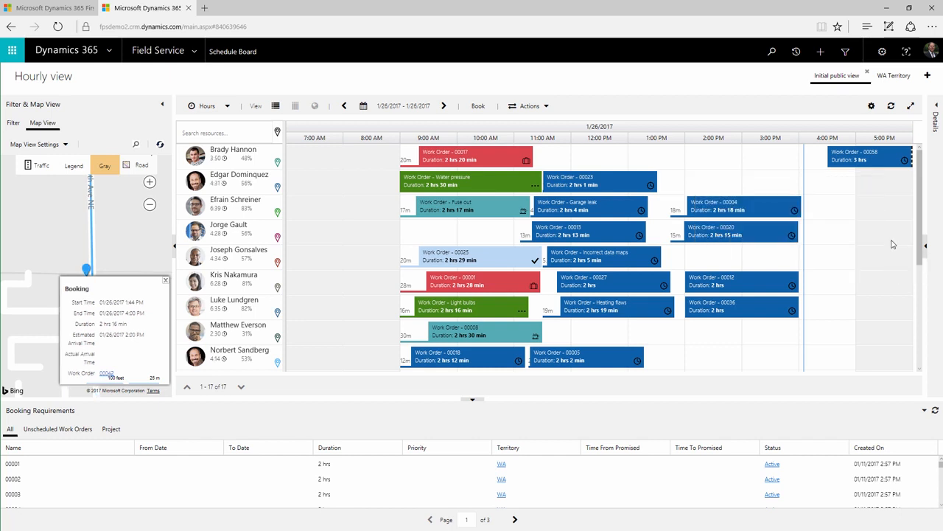
{"action": "left_click", "coordinate": [149, 205]}
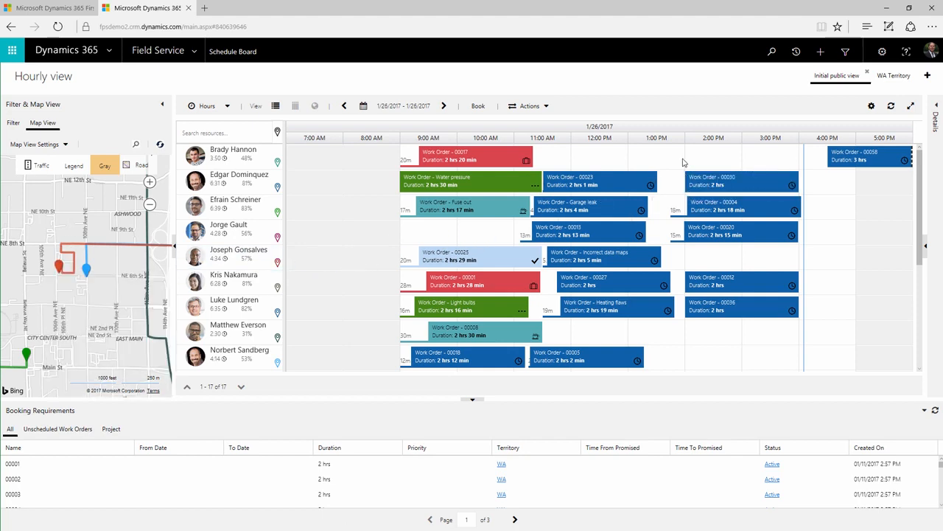
{"action": "left_click", "coordinate": [129, 271]}
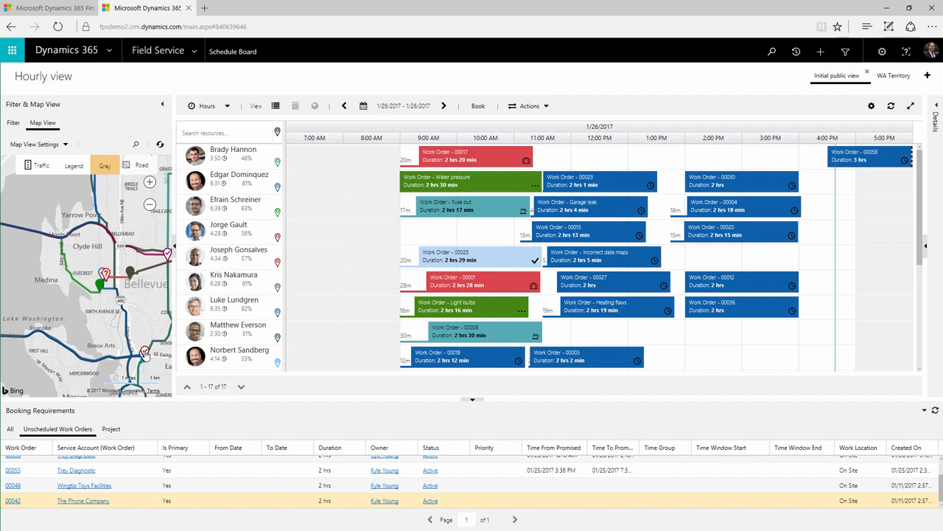
{"action": "left_click", "coordinate": [144, 353]}
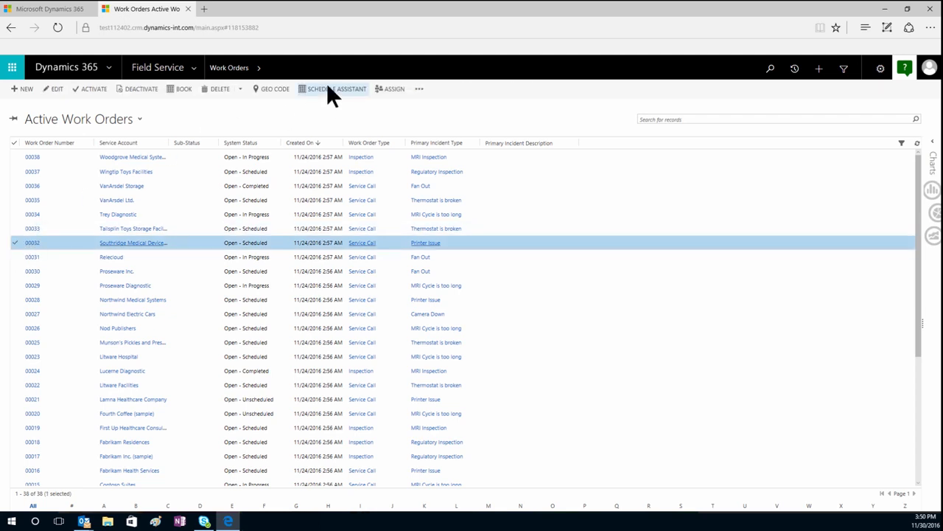
Step: Run Schedule Assistant for work order 00032 and review the available slots
{"action": "left_click", "coordinate": [337, 88]}
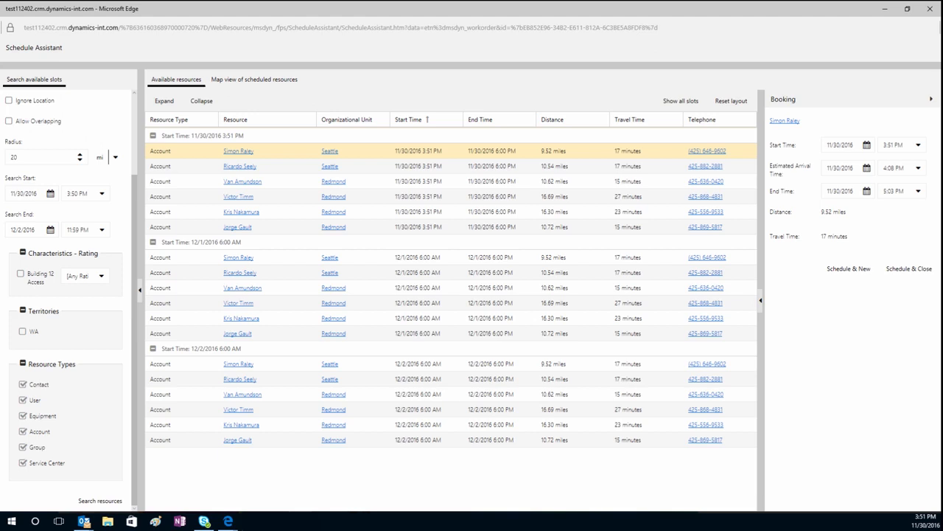
{"action": "mouse_move", "coordinate": [138, 190]}
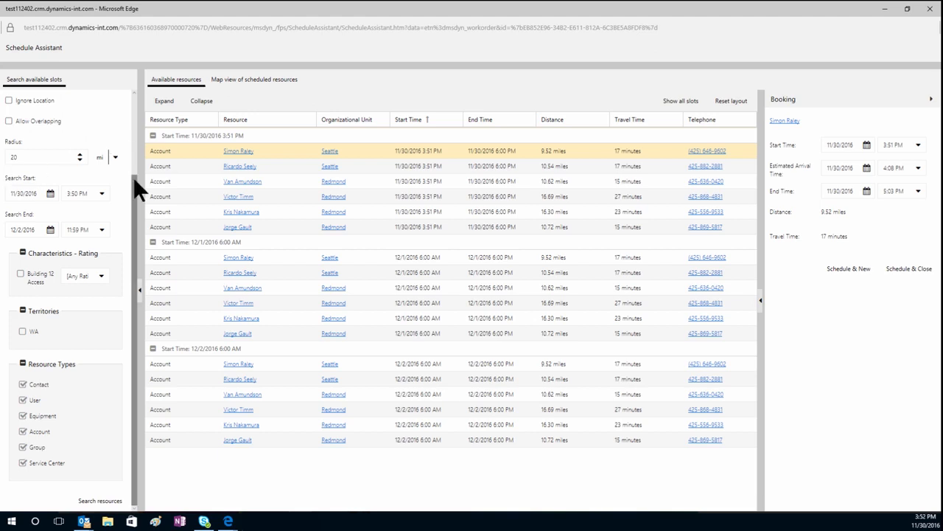
{"action": "scroll", "scroll_direction": "up", "scroll_amount": 3}
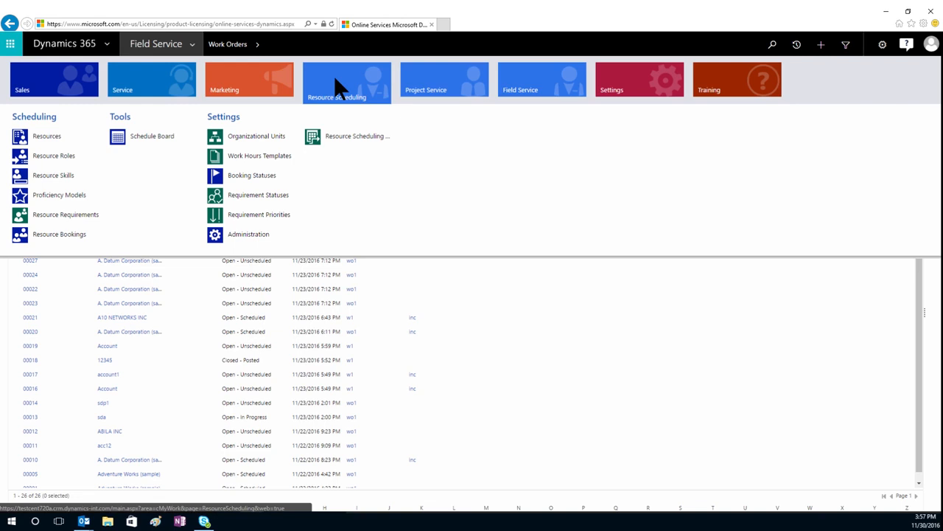
{"action": "mouse_move", "coordinate": [347, 136]}
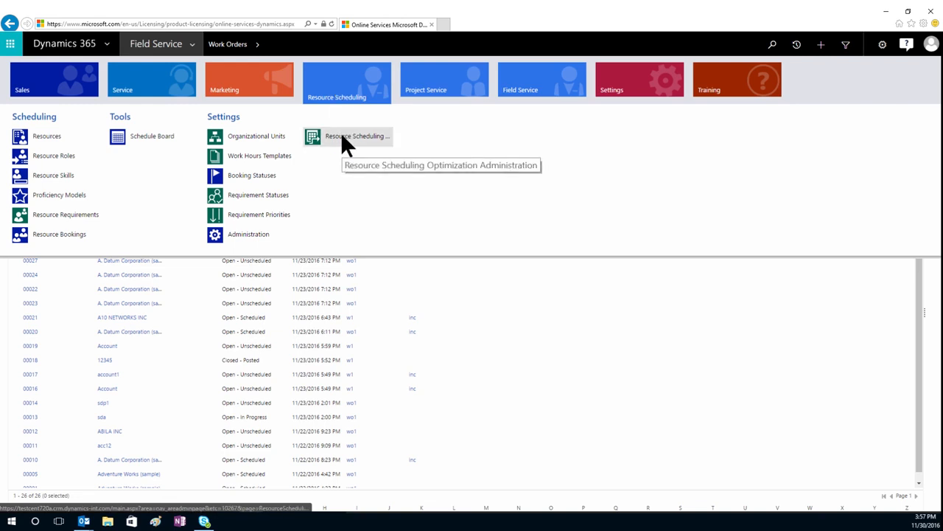
Step: Open the Support Weekend Schedule record from Resource Scheduling Optimization Administration
{"action": "left_click", "coordinate": [356, 136]}
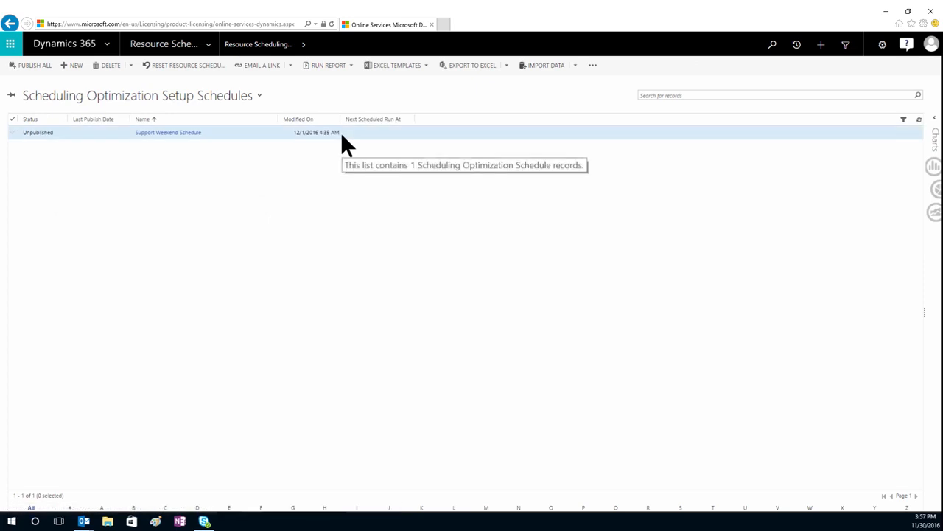
{"action": "mouse_move", "coordinate": [173, 137]}
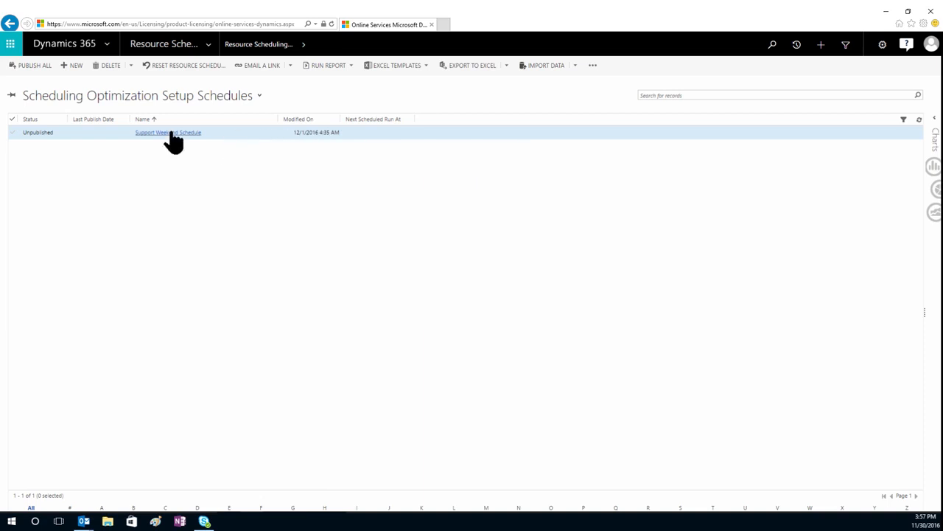
{"action": "left_click", "coordinate": [168, 132]}
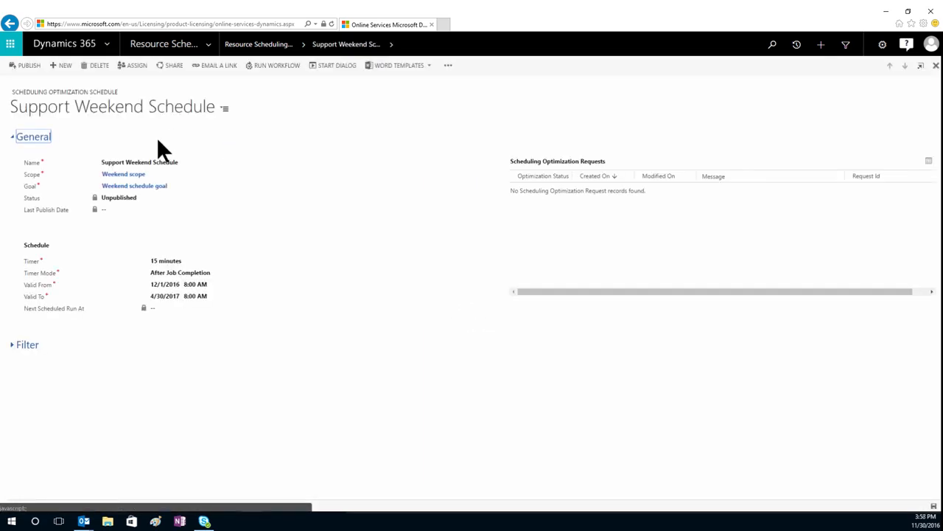
Step: Expand the weekend schedule's Filter section to show month and day filters
{"action": "left_click", "coordinate": [27, 345]}
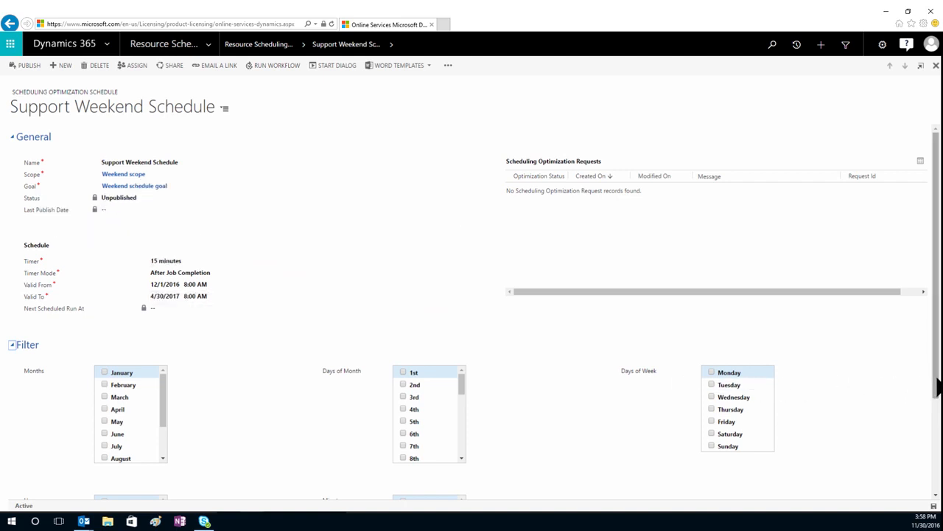
{"action": "scroll", "scroll_direction": "down", "scroll_amount": 3}
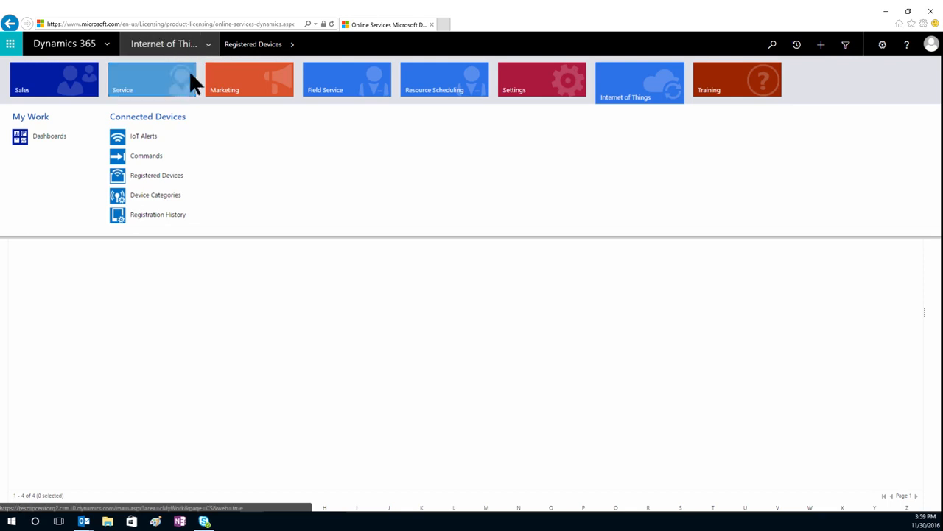
Step: Browse the Connected Devices entries in the Internet of Things area
{"action": "left_click", "coordinate": [143, 135]}
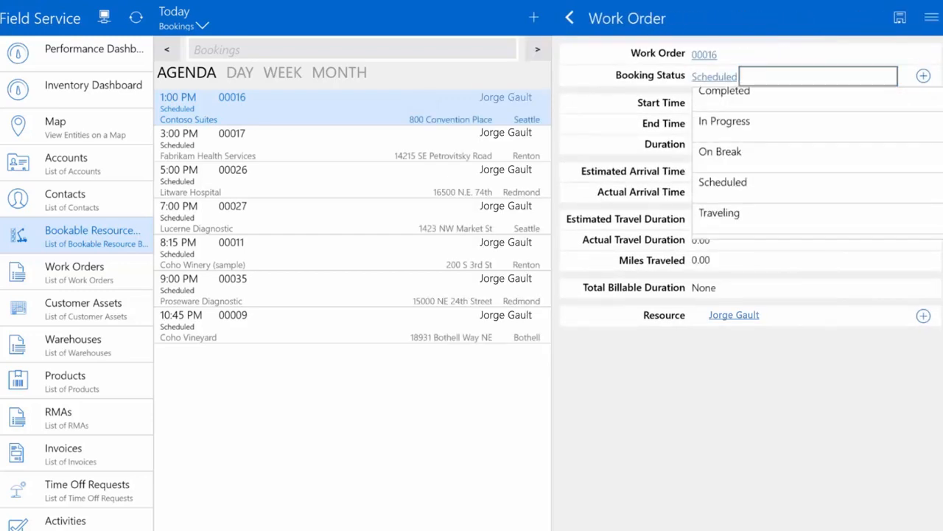
Step: Set booking 00016 to Traveling and show bookings and work orders on the map
{"action": "left_click", "coordinate": [718, 213]}
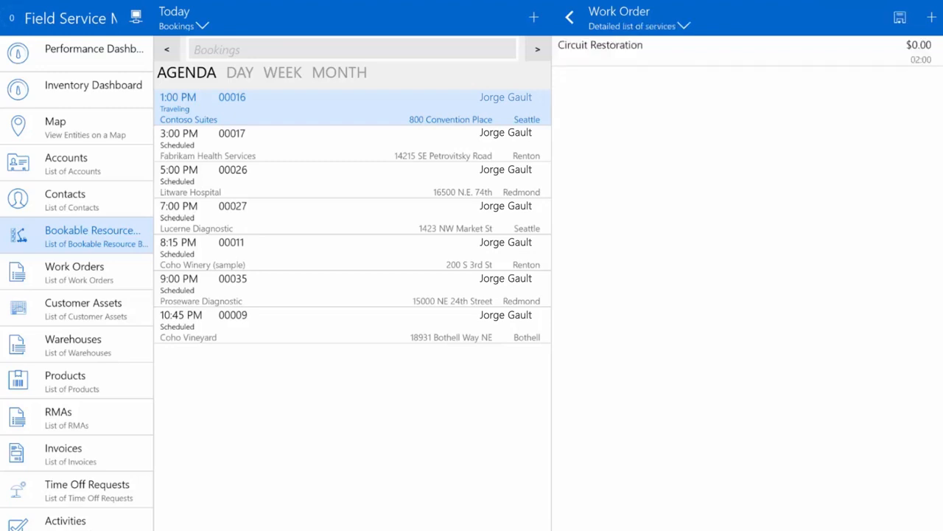
{"action": "left_click", "coordinate": [569, 17]}
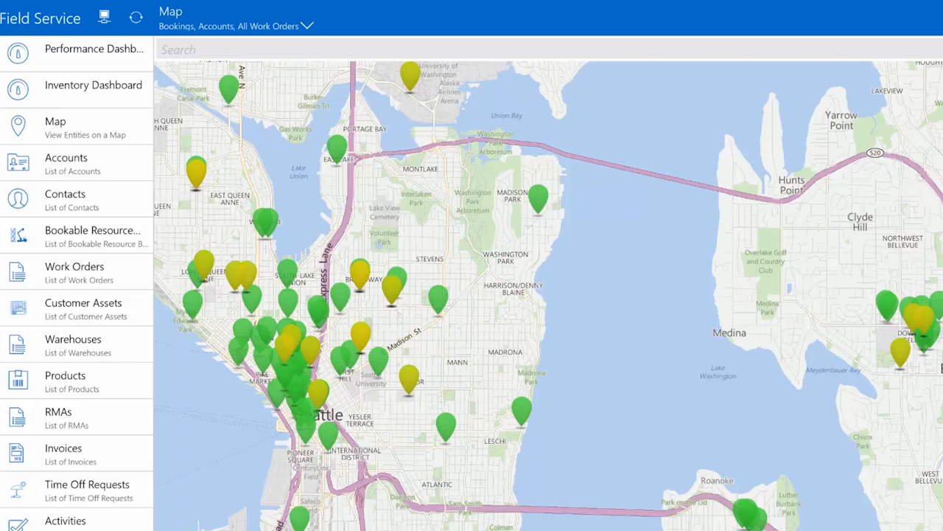
Step: View the completed work orders dashboard, then the Truck 1 warehouse's 25-product inventory
{"action": "left_click", "coordinate": [93, 48]}
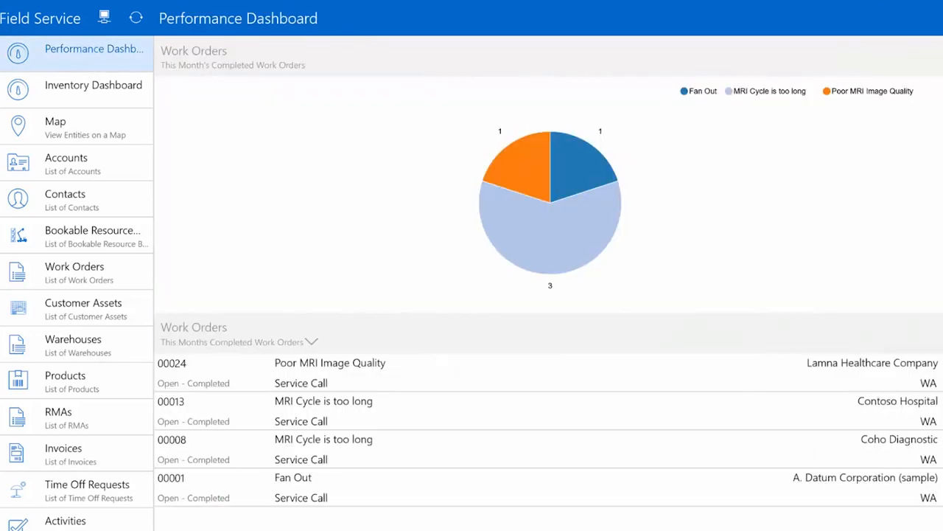
{"action": "left_click", "coordinate": [93, 85]}
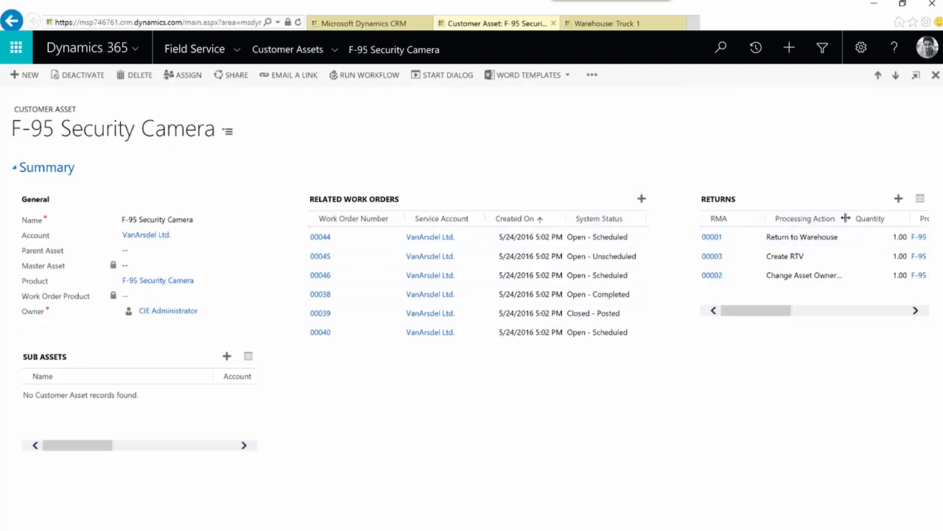
{"action": "left_click", "coordinate": [623, 23]}
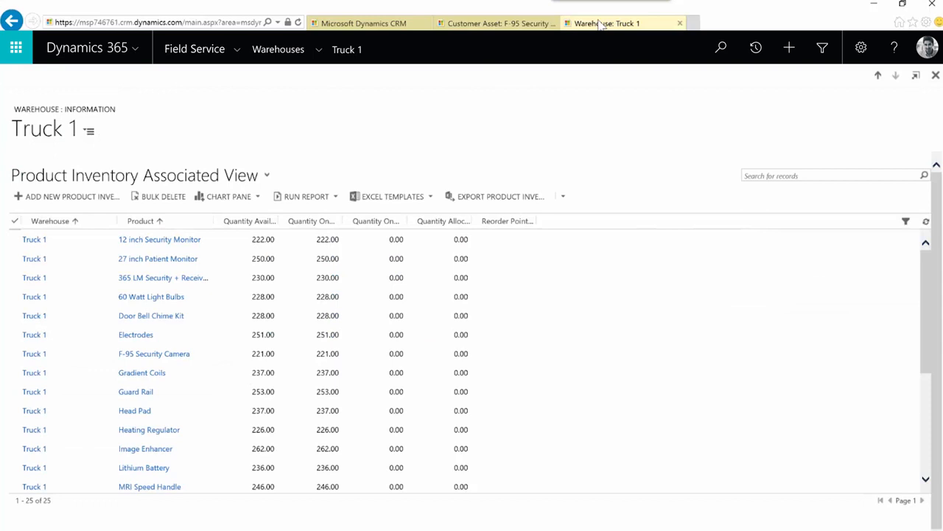